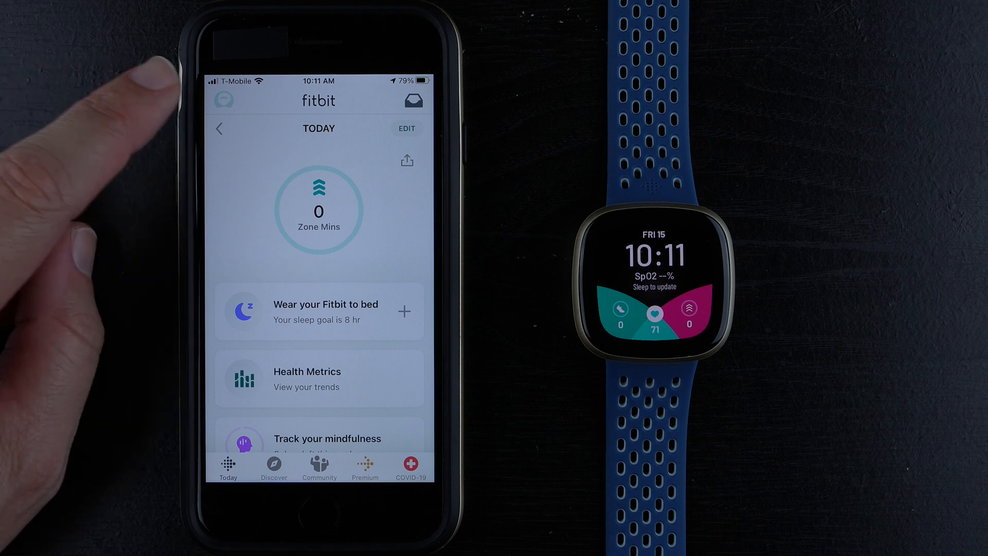
Step: Open the Versa 3 device settings to reach its On-Wrist Calls setup introduction
{"action": "left_click", "coordinate": [222, 100]}
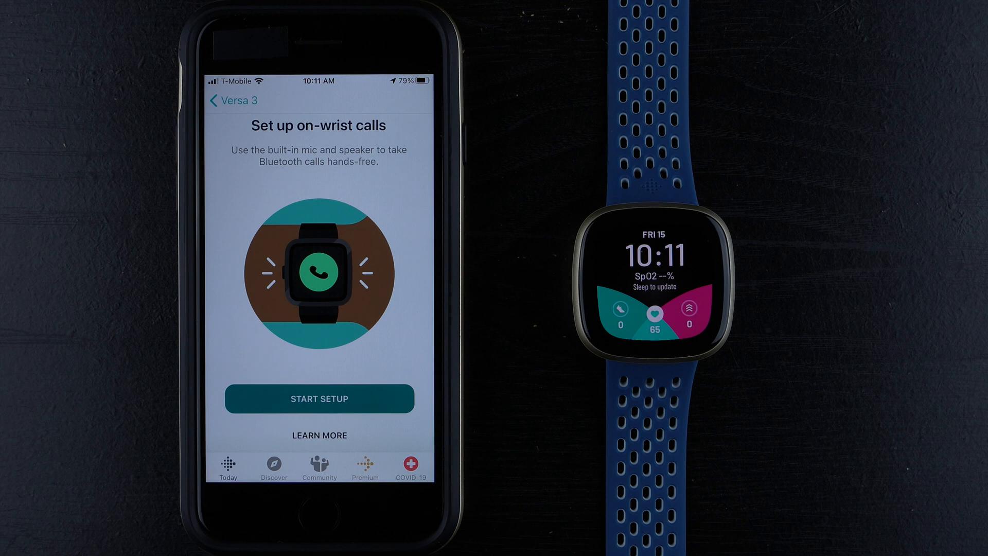
Step: Start the Versa 3 on-wrist calls setup and continue past its prompt
{"action": "left_click", "coordinate": [319, 398]}
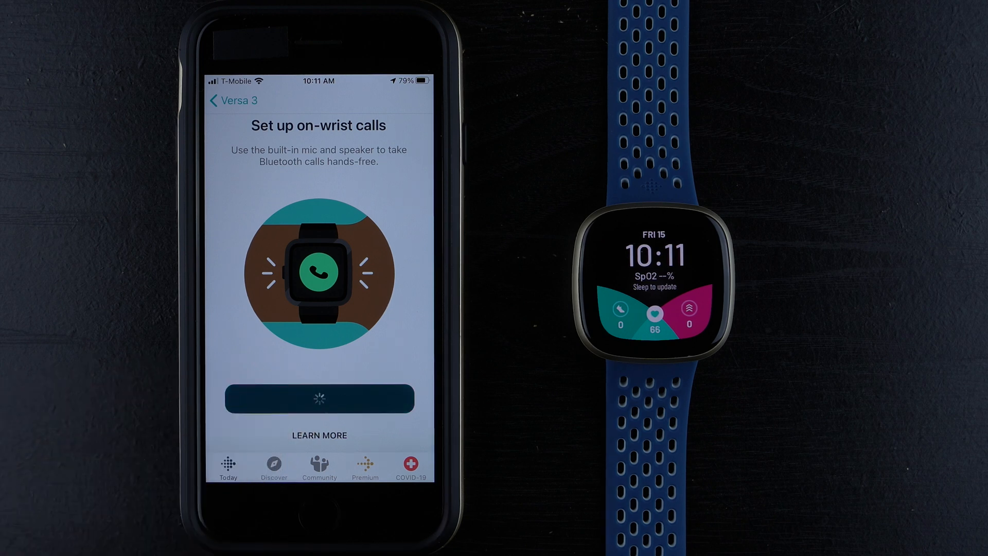
{"action": "left_click", "coordinate": [319, 398]}
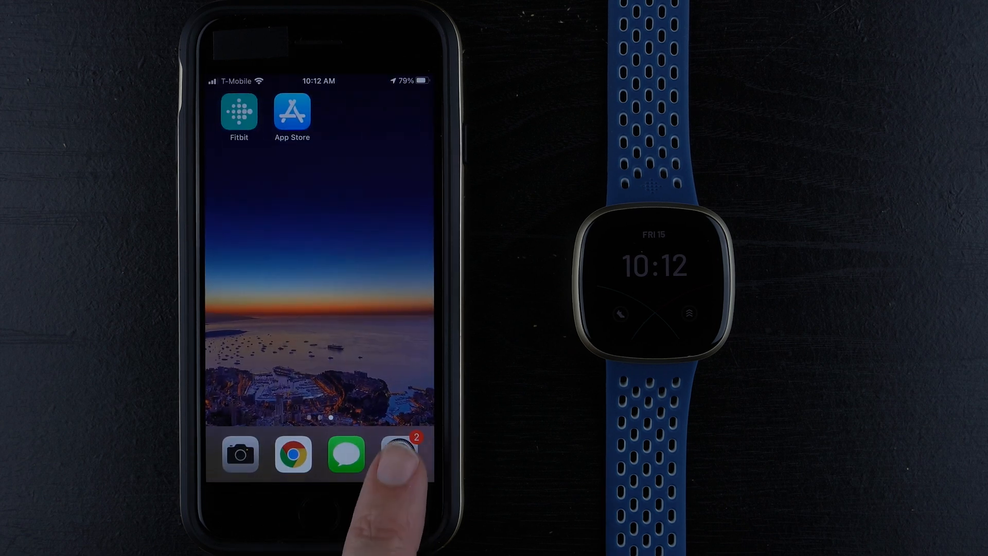
Step: Open iPhone Settings and navigate to Bluetooth, where Versa 3 Controls is listed
{"action": "left_click", "coordinate": [400, 454]}
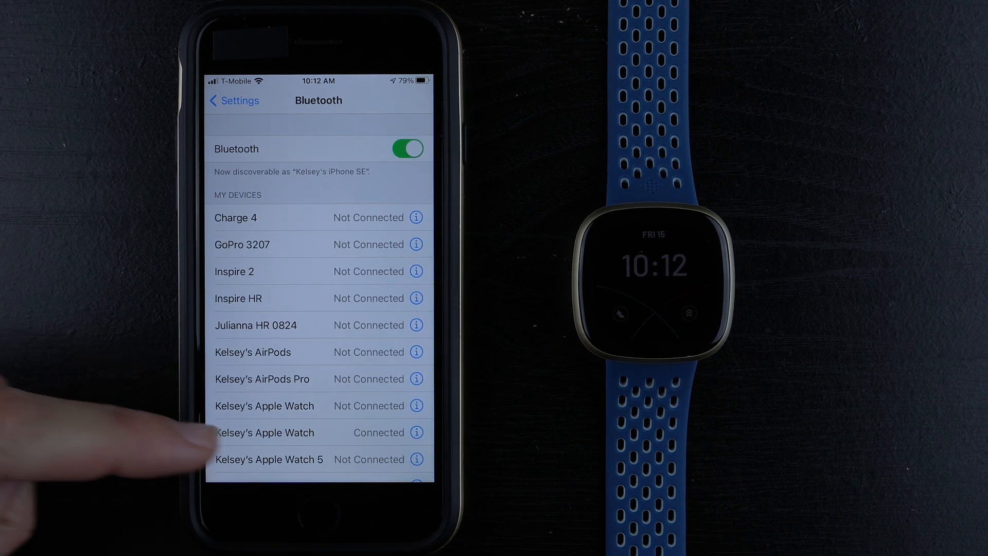
{"action": "scroll", "scroll_direction": "up", "scroll_amount": 3}
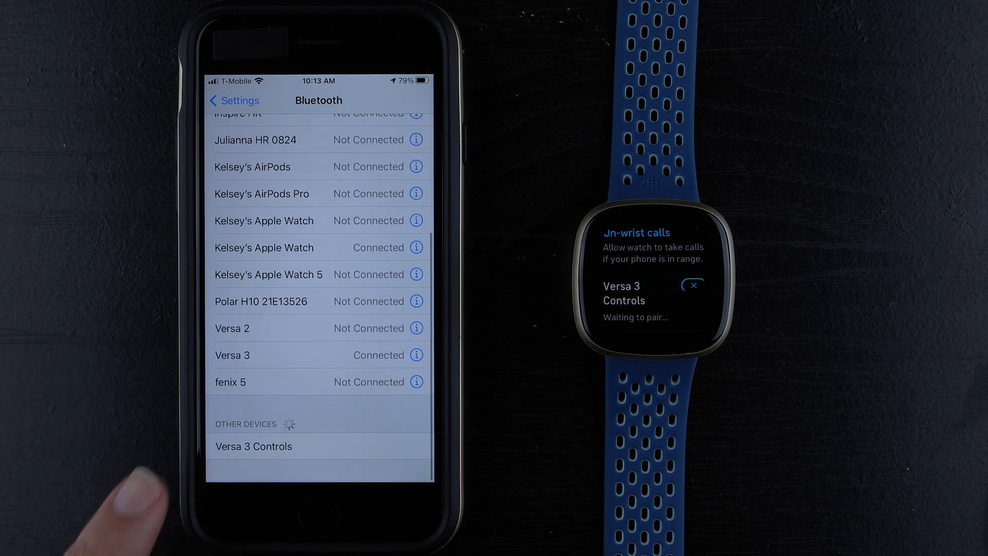
Step: Pair the iPhone with Versa 3 Controls, confirming the matching code 508212
{"action": "left_click", "coordinate": [253, 446]}
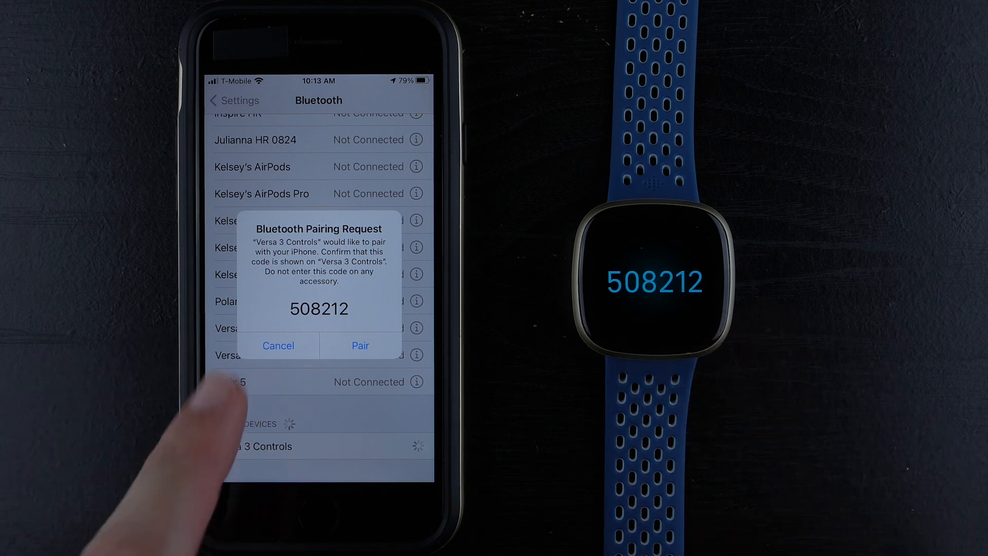
{"action": "left_click", "coordinate": [360, 345]}
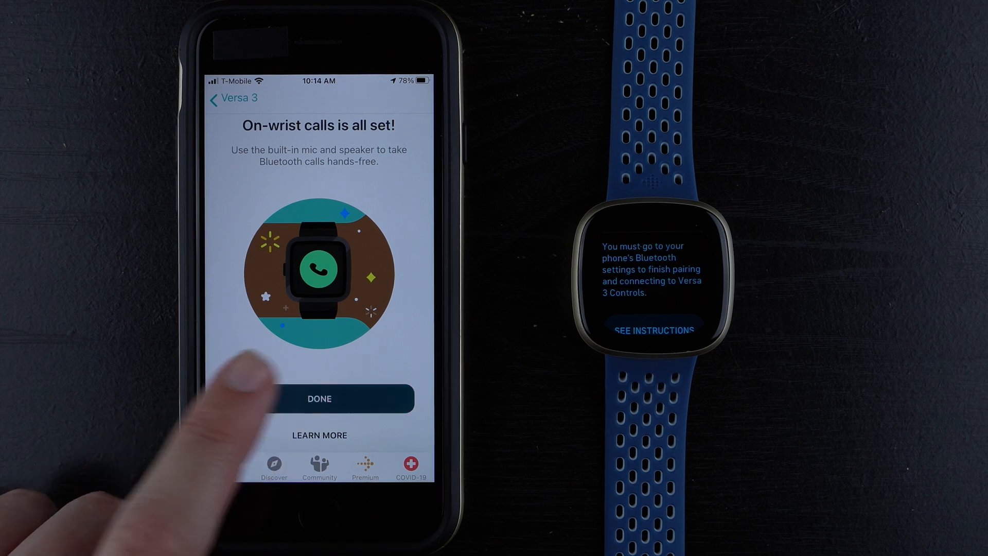
Step: Dismiss the 'On-wrist calls is all set!' screen and go back to Versa 3 settings
{"action": "left_click", "coordinate": [319, 398]}
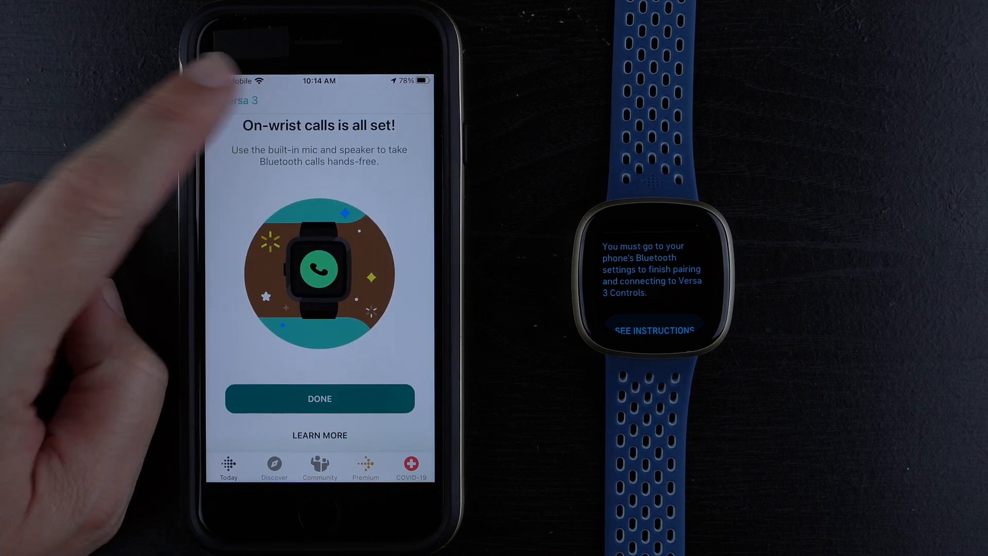
{"action": "left_click", "coordinate": [319, 399]}
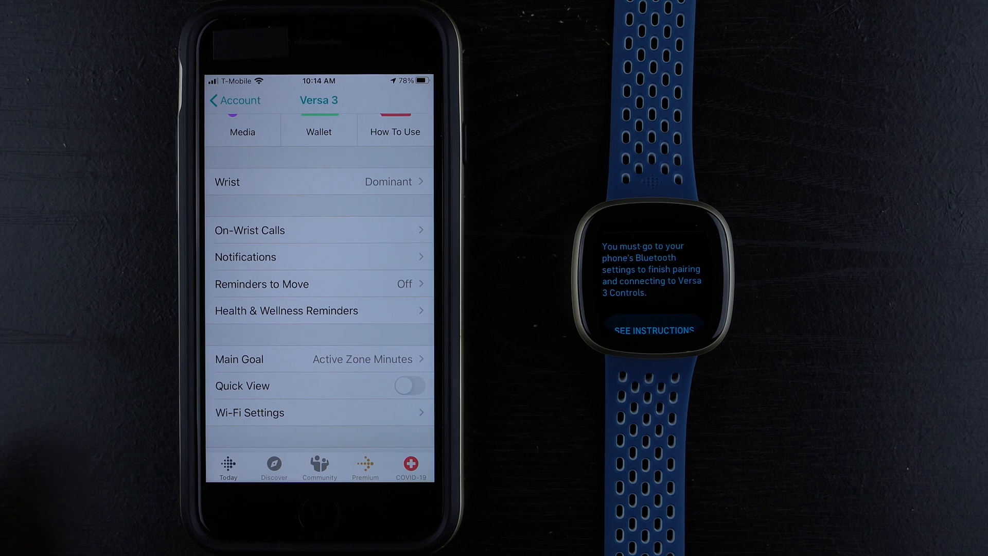
Step: In Versa 3 Notifications, toggle Calls off and back on so it stays enabled
{"action": "left_click", "coordinate": [246, 256]}
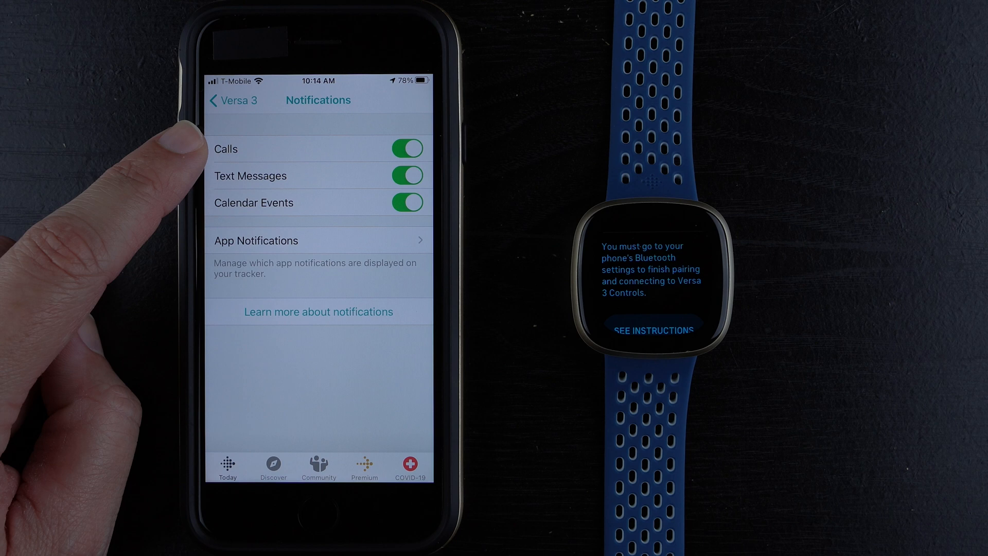
{"action": "left_click", "coordinate": [406, 148]}
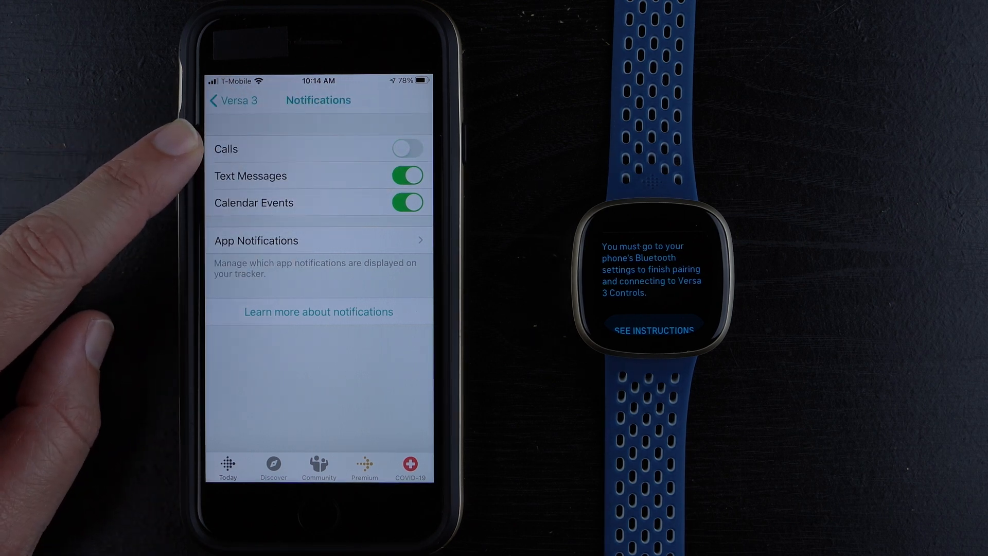
{"action": "left_click", "coordinate": [407, 148]}
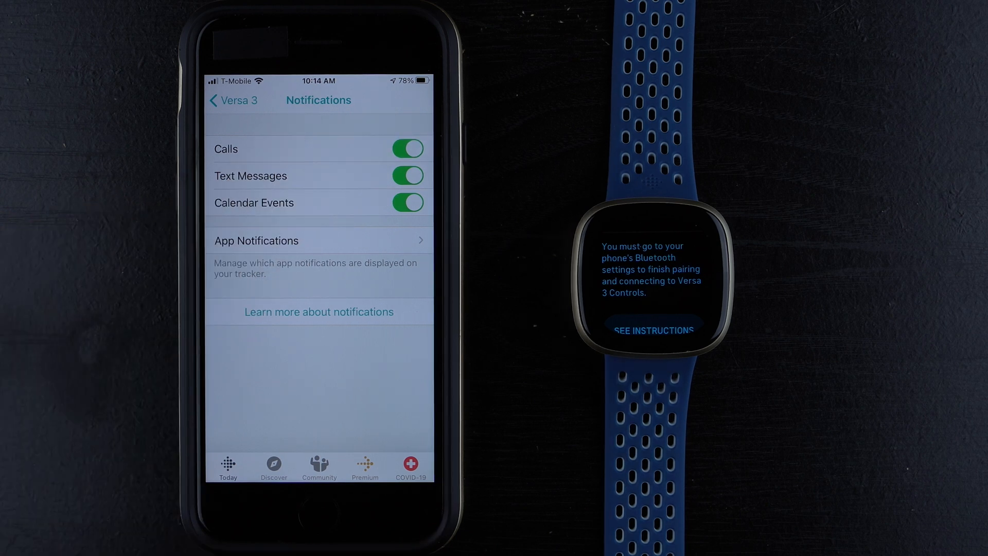